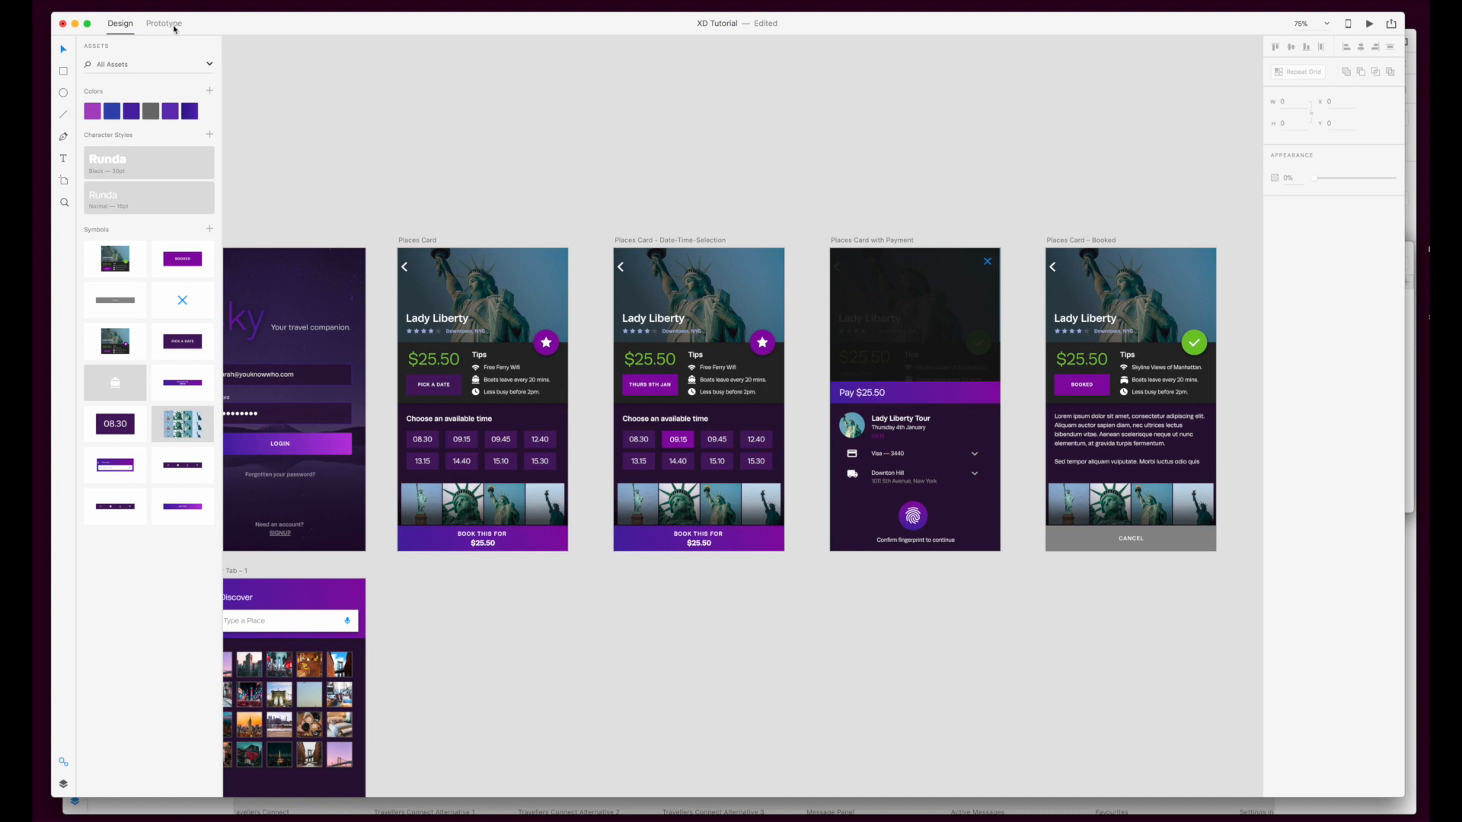
Enter Prototype mode to begin wiring the travel app artboards
{"action": "left_click", "coordinate": [164, 22]}
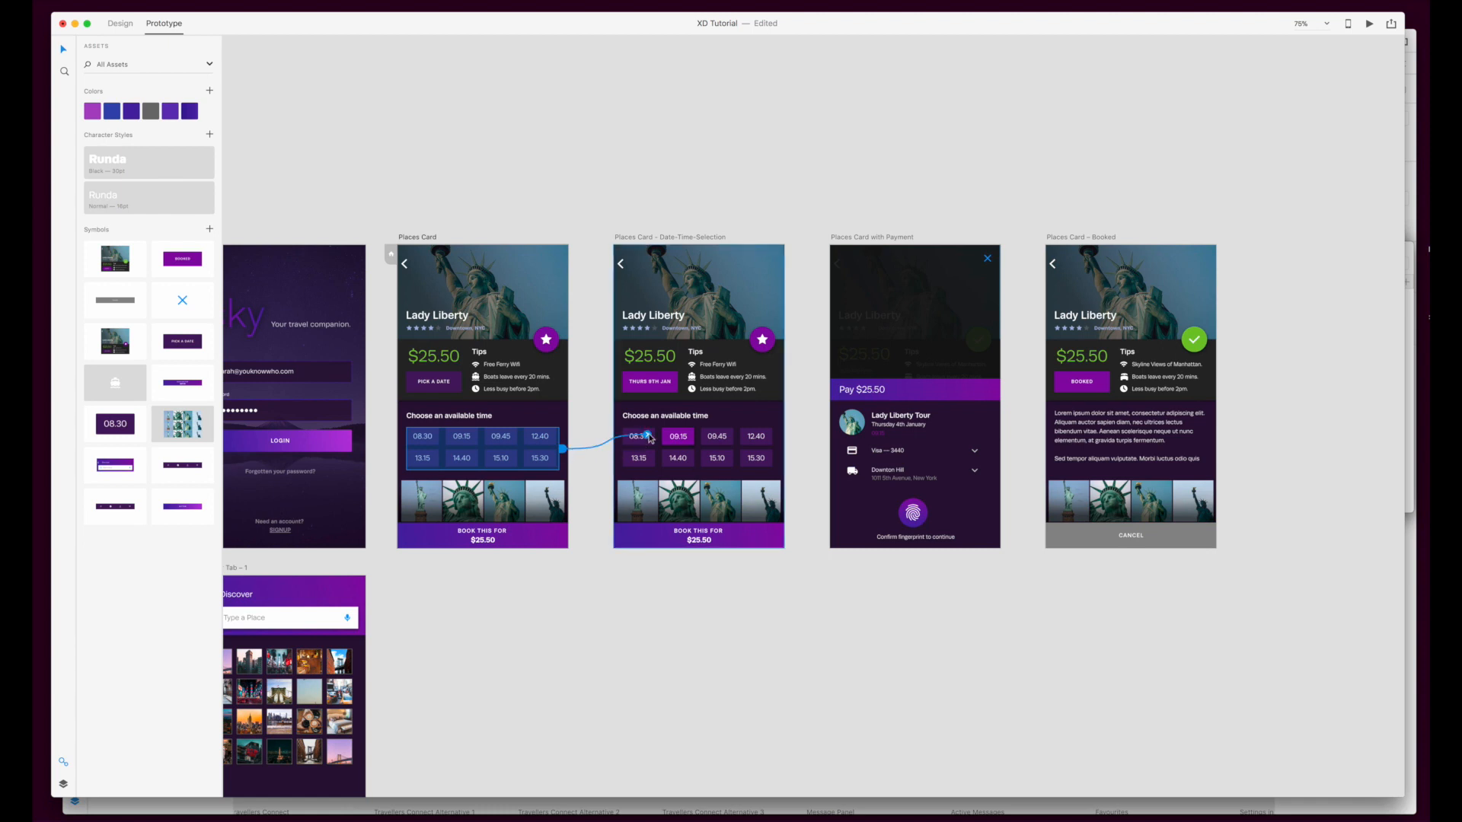
Link the time slots to Date-Time-Selection with Dissolve, Ease Out, 0.4 s and Preserve Scroll Position toggled
{"action": "left_click", "coordinate": [678, 436]}
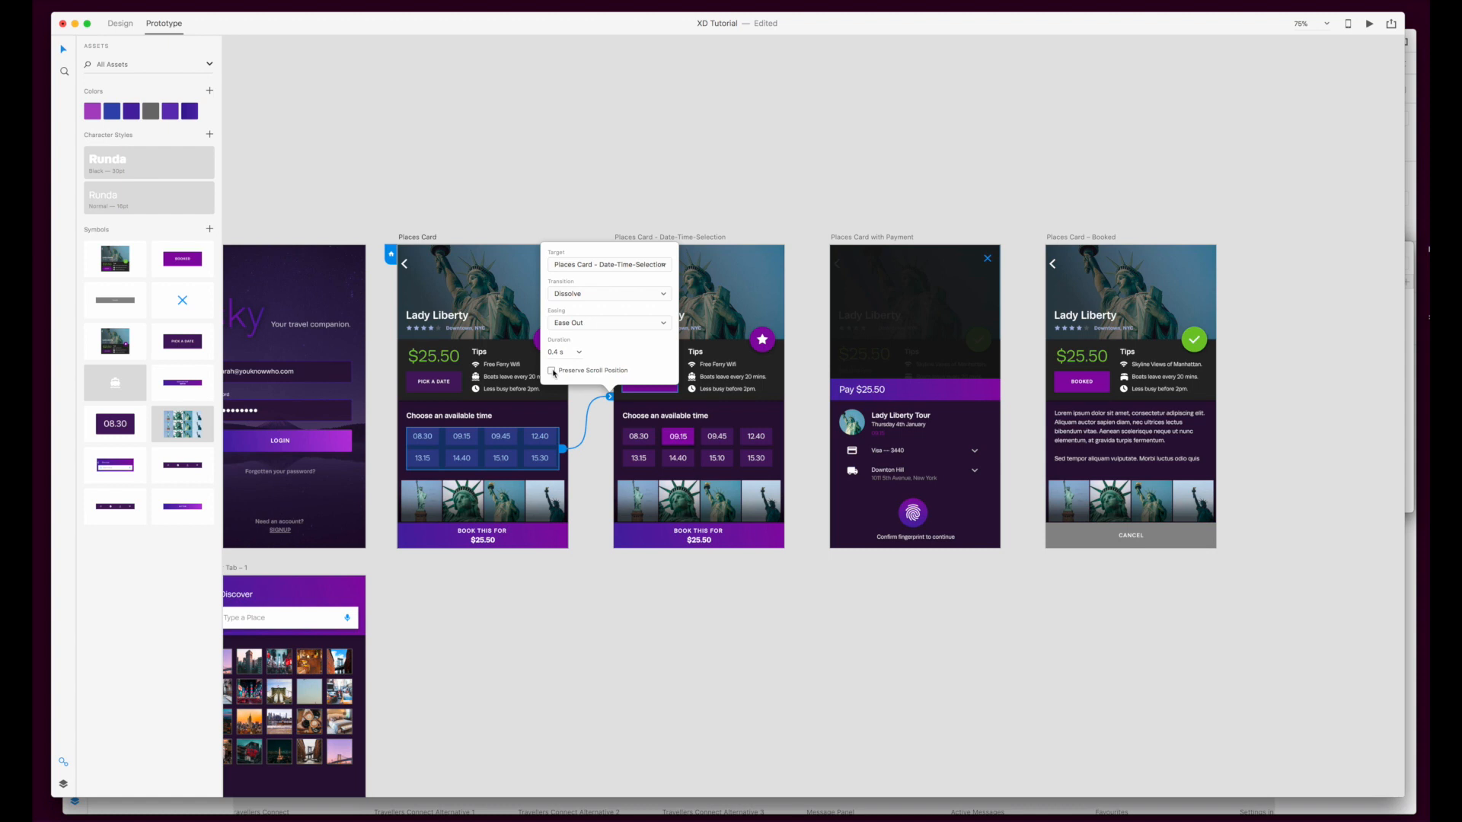
{"action": "left_click", "coordinate": [552, 370]}
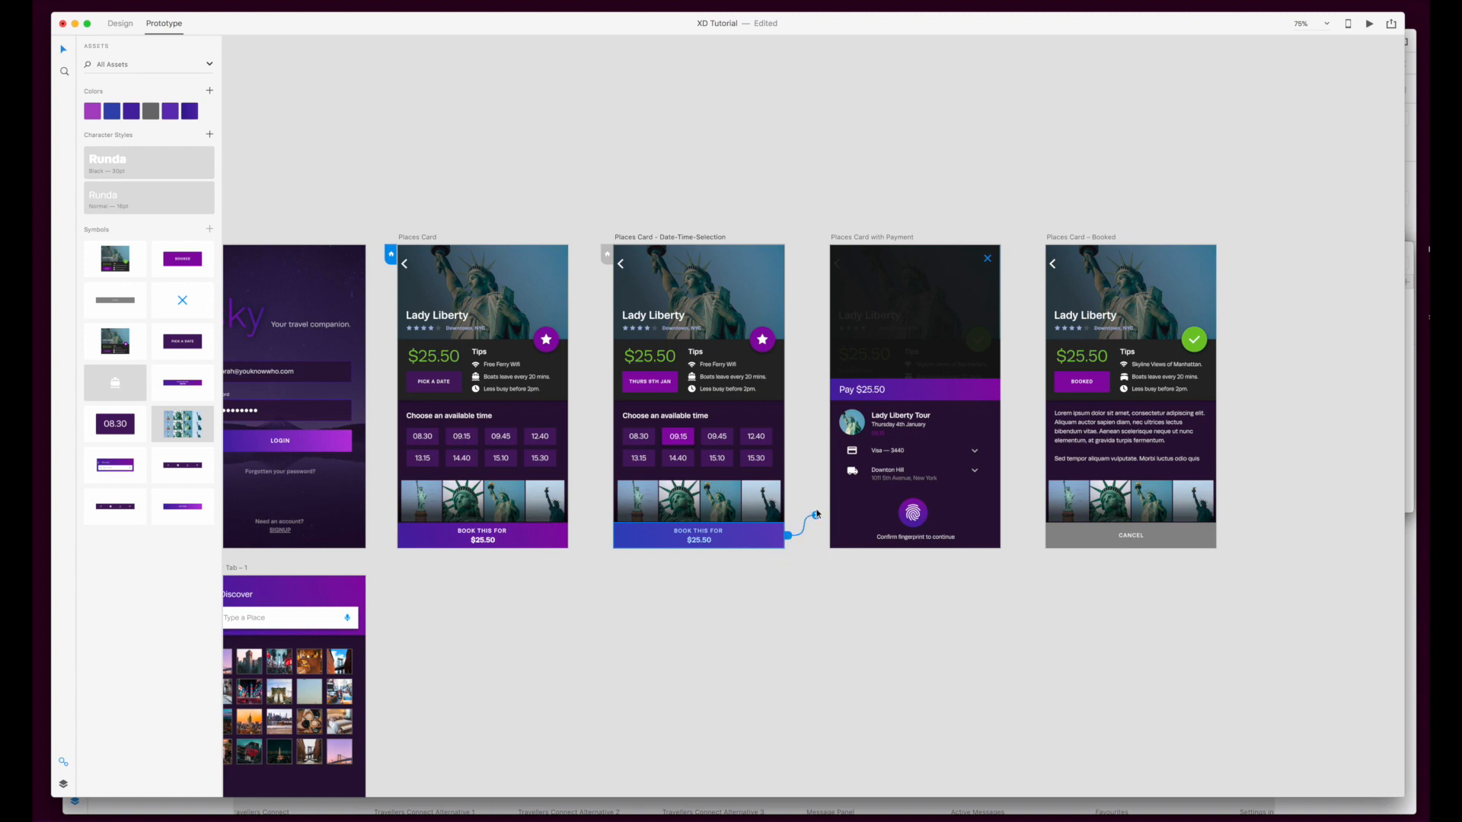
Link the Book This For button to Places Card with Payment using a Slide Up transition
{"action": "left_click", "coordinate": [795, 535]}
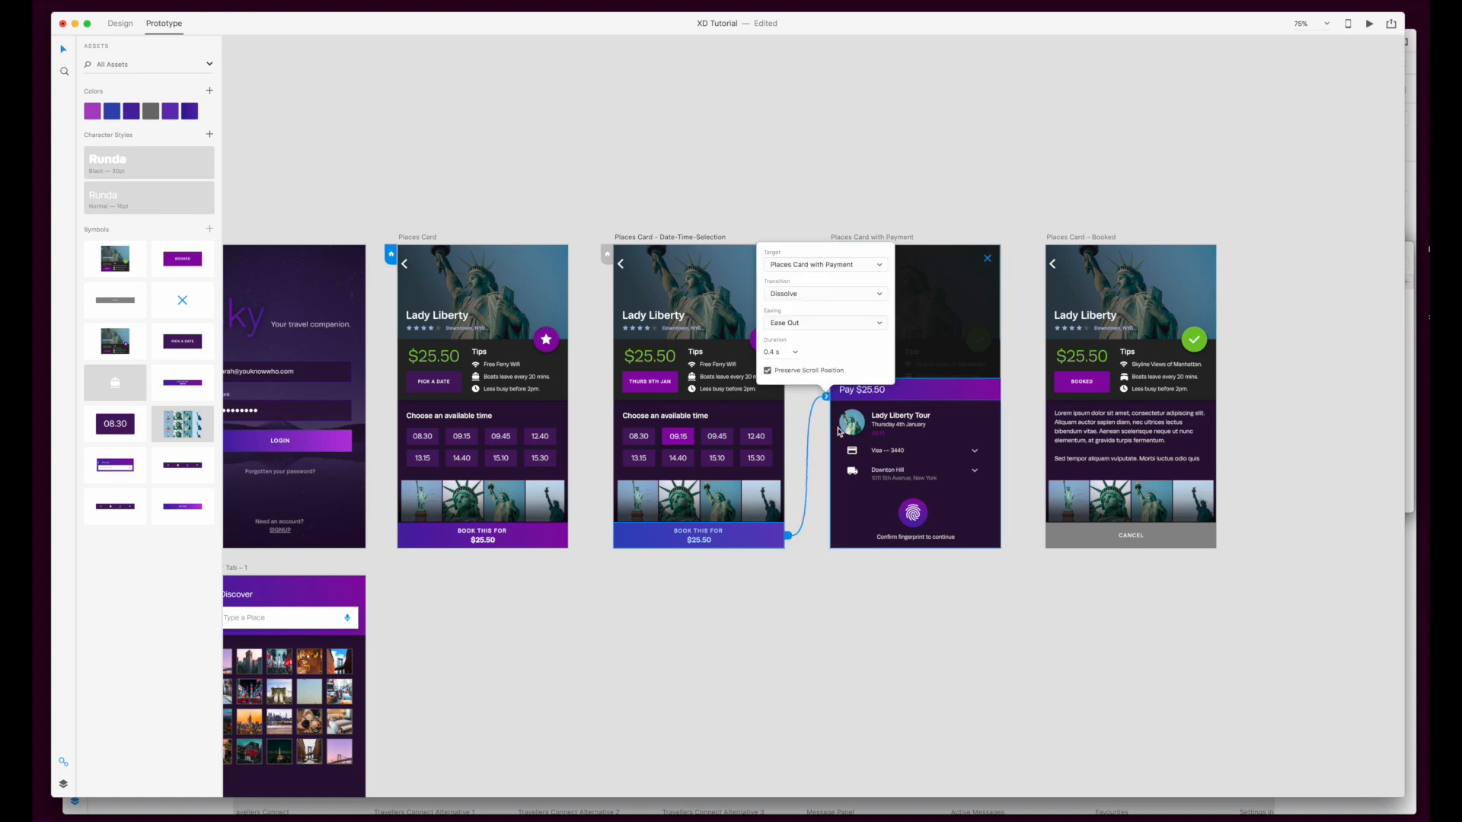
{"action": "left_click", "coordinate": [824, 293]}
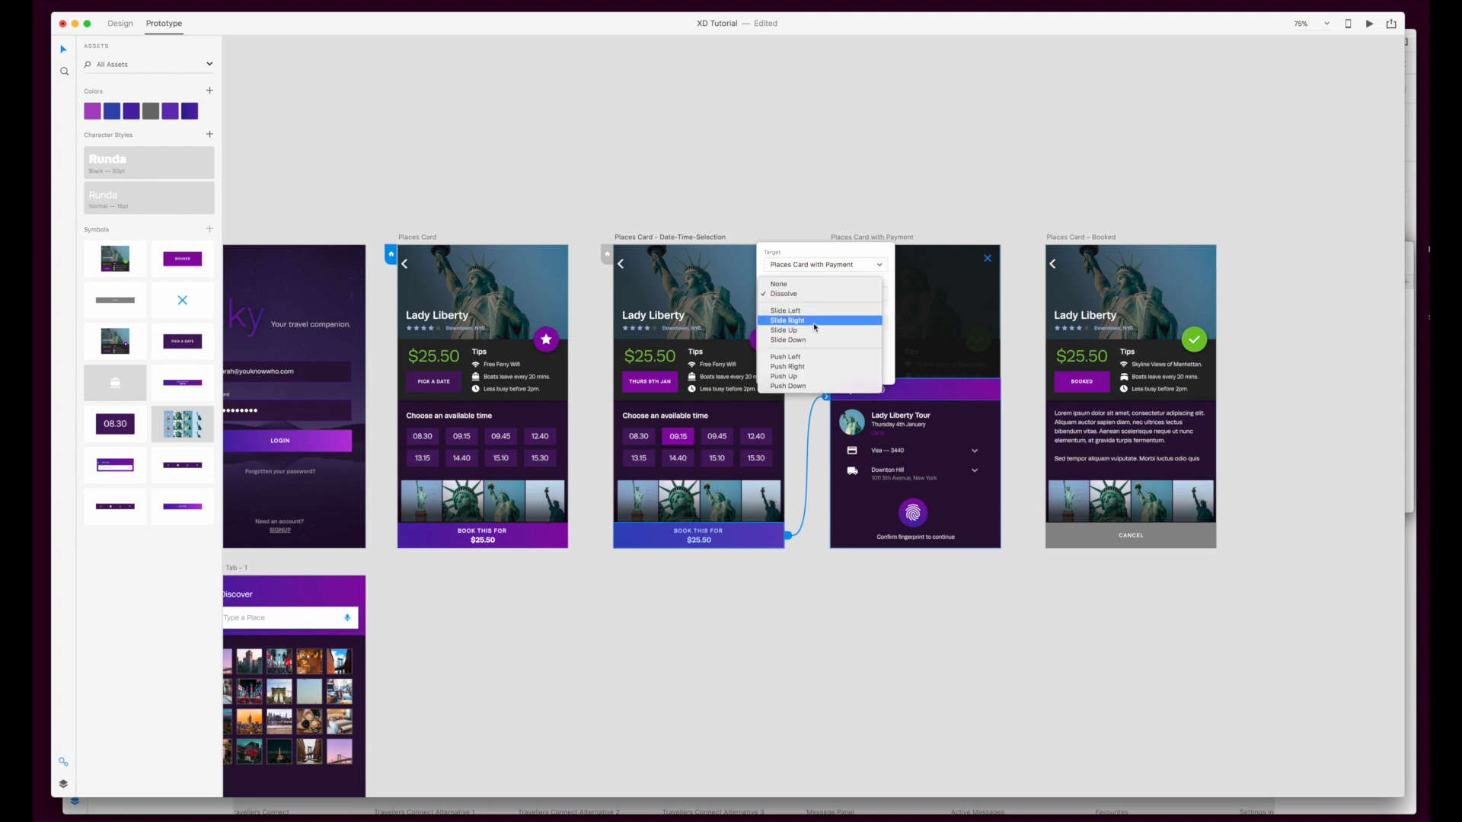
{"action": "left_click", "coordinate": [784, 329]}
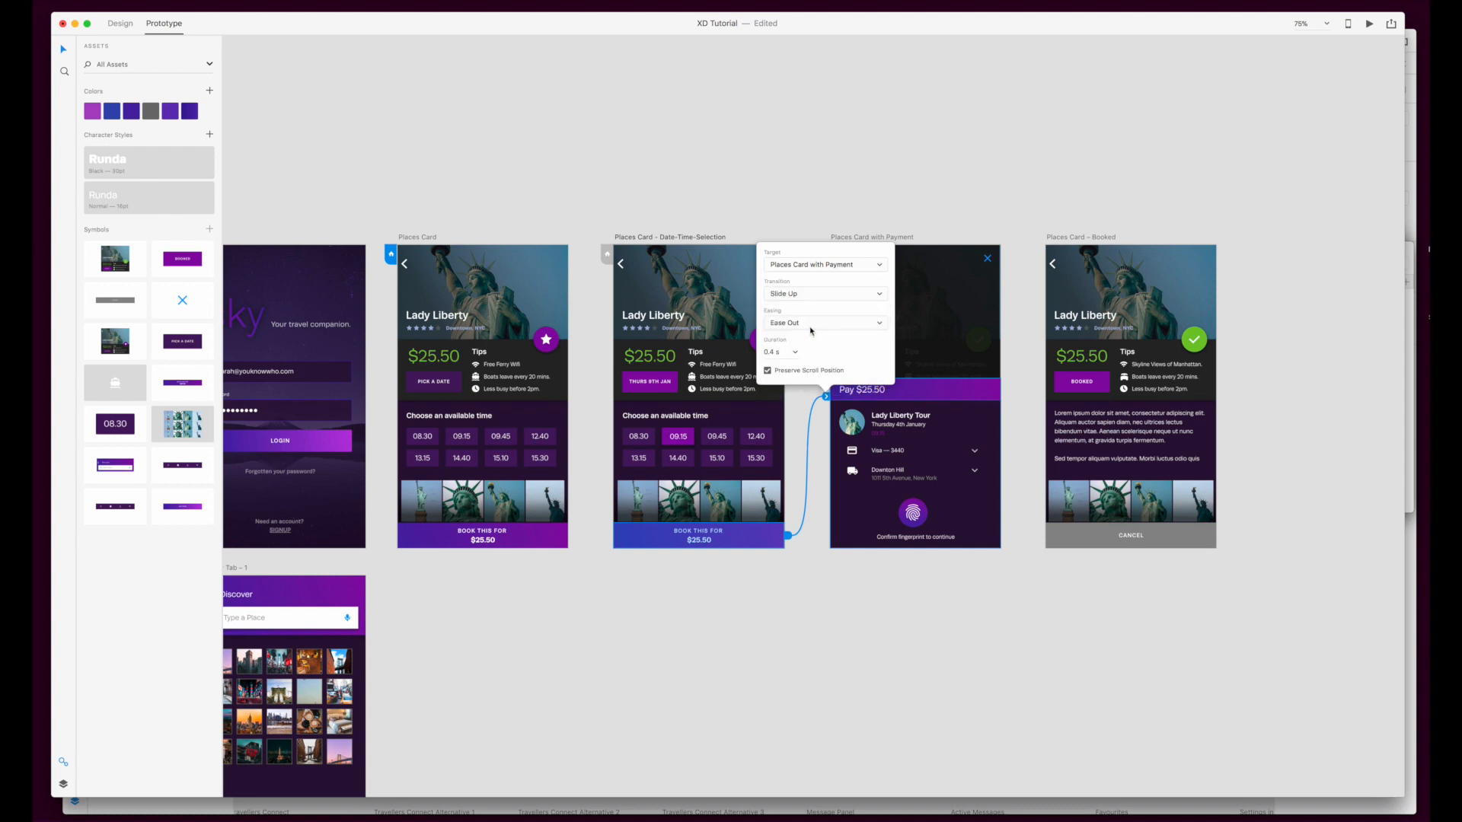
{"action": "left_click", "coordinate": [766, 370]}
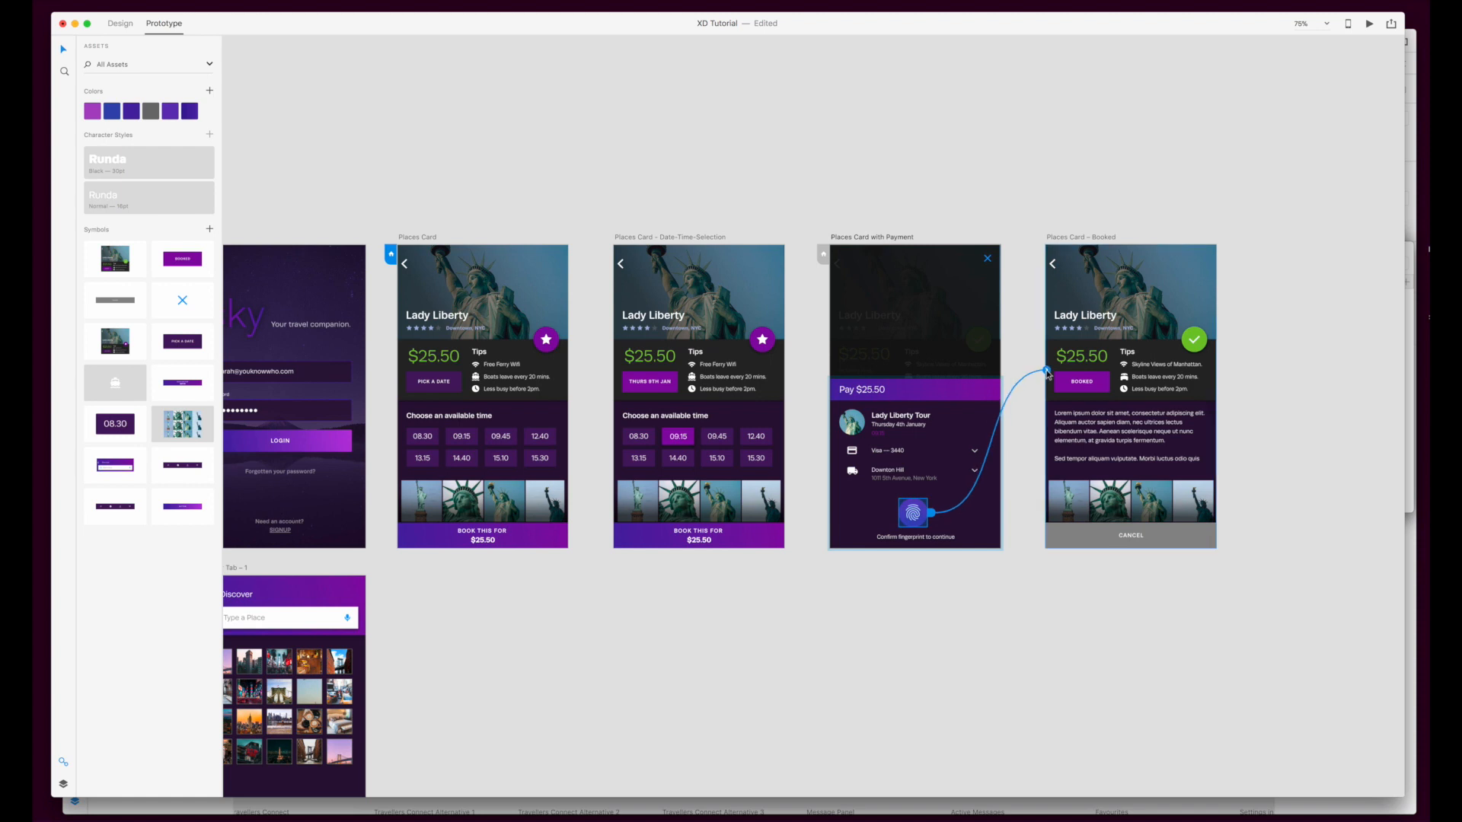
Link the fingerprint icon to Places Card – Booked with a Slide Up transition
{"action": "left_click", "coordinate": [1039, 396]}
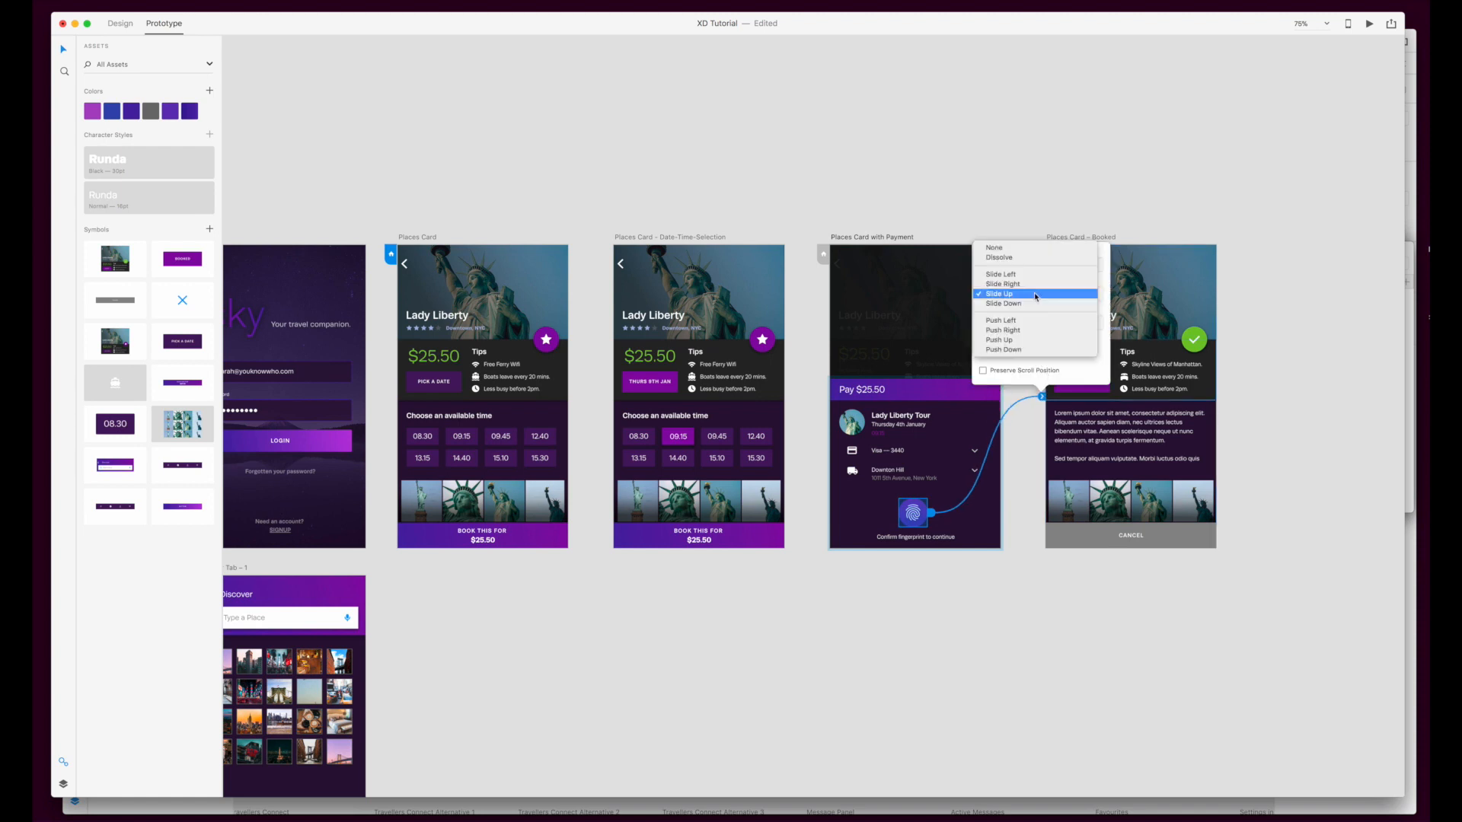
{"action": "left_click", "coordinate": [1001, 303]}
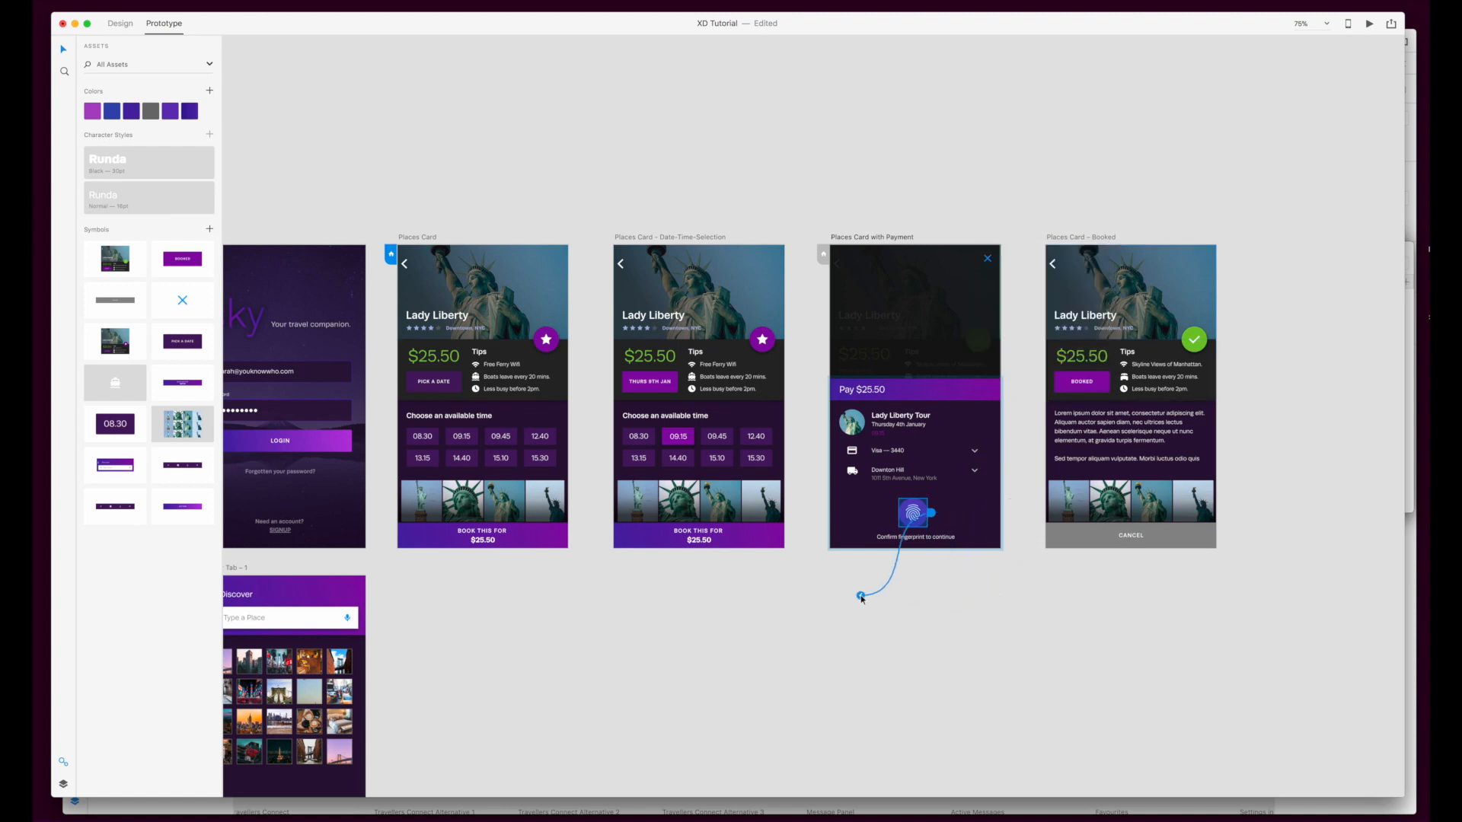
Drag the fingerprint wire around the canvas and drop it back onto Places Card – Booked
{"action": "left_click_drag", "start_coordinate": [862, 597], "coordinate": [731, 109]}
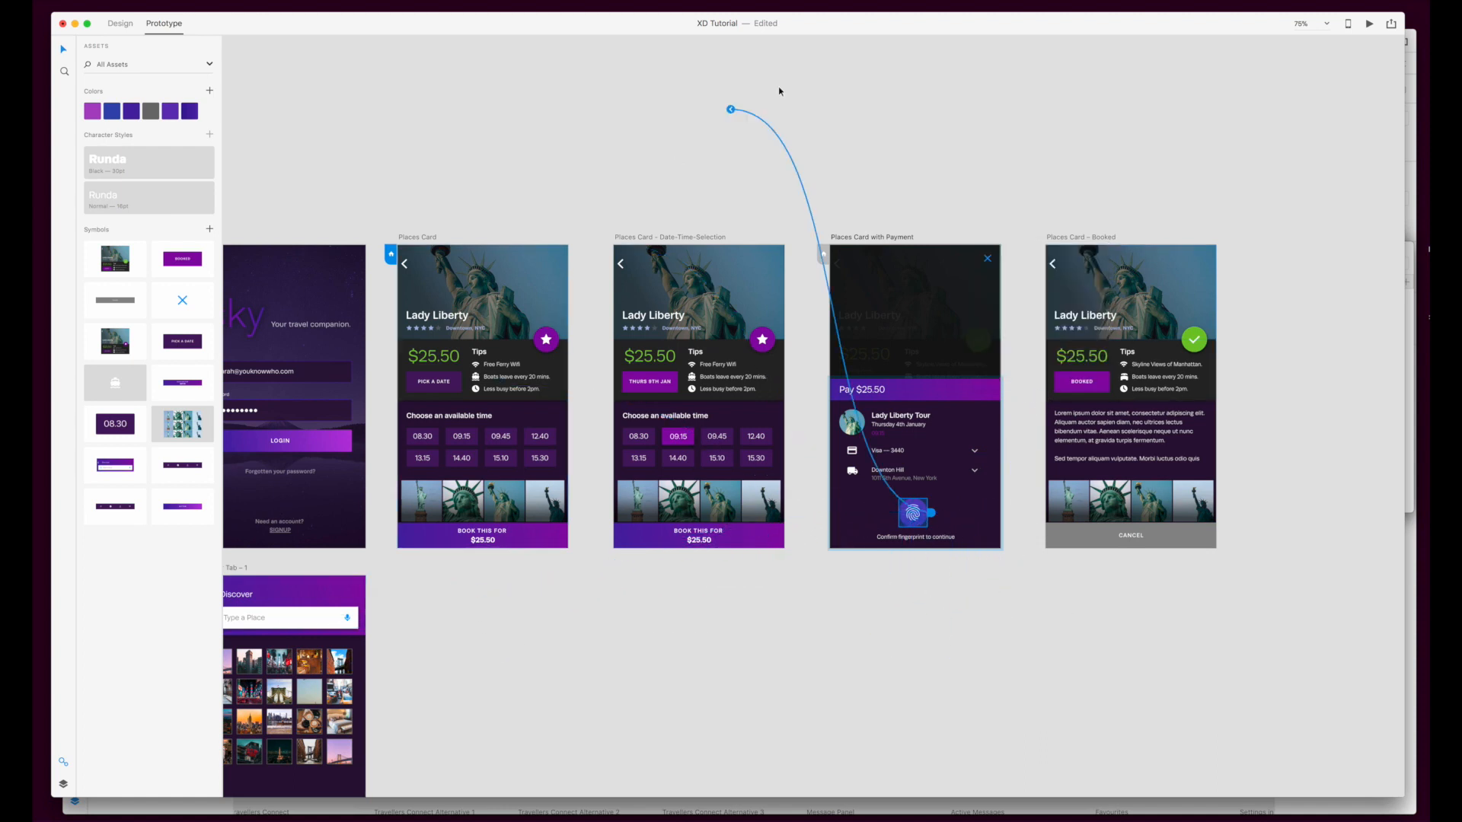
{"action": "left_click_drag", "start_coordinate": [731, 109], "coordinate": [999, 119]}
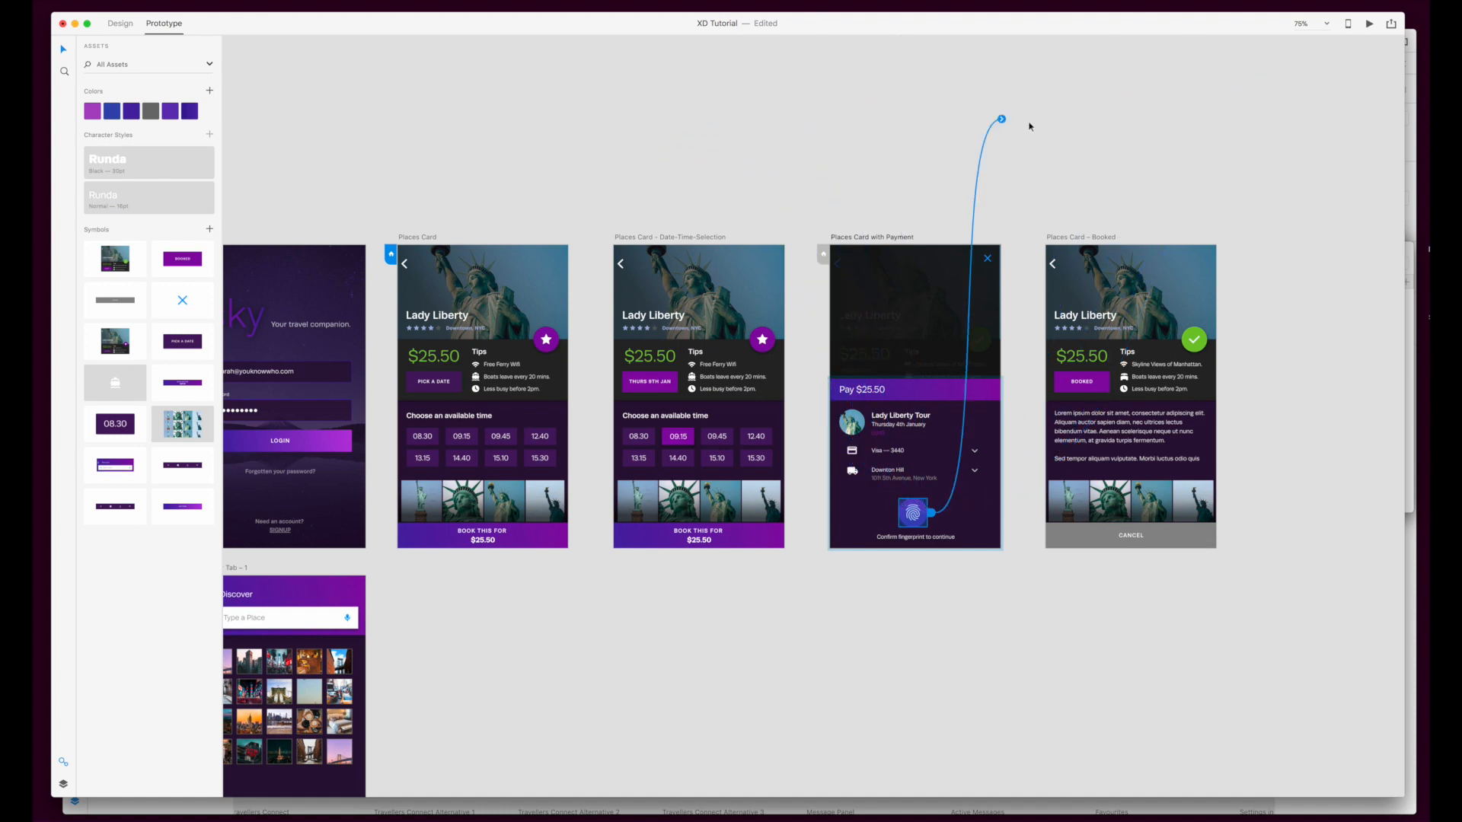
{"action": "left_click_drag", "start_coordinate": [1000, 119], "coordinate": [1041, 394]}
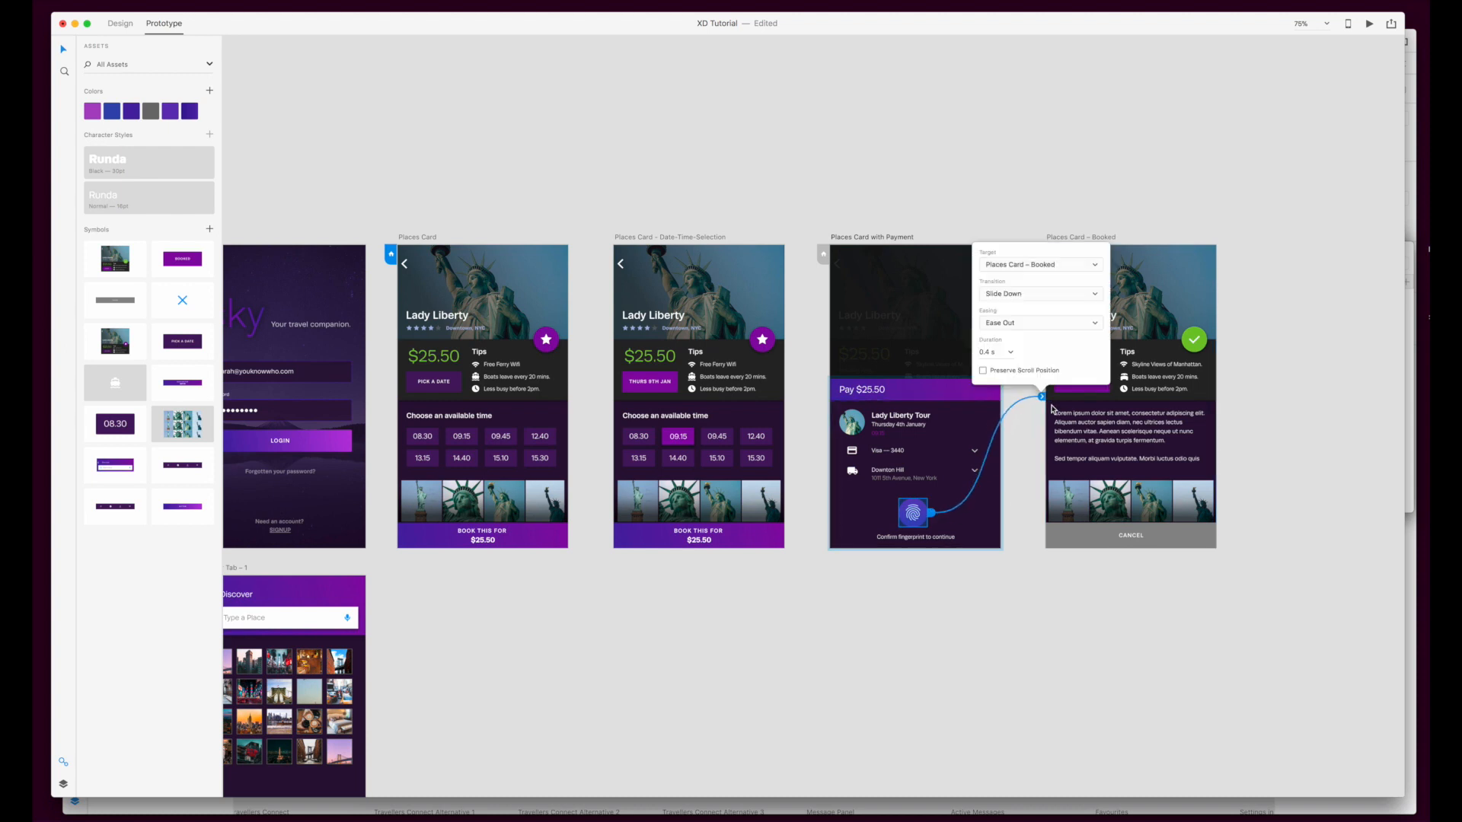
{"action": "left_click", "coordinate": [1038, 265]}
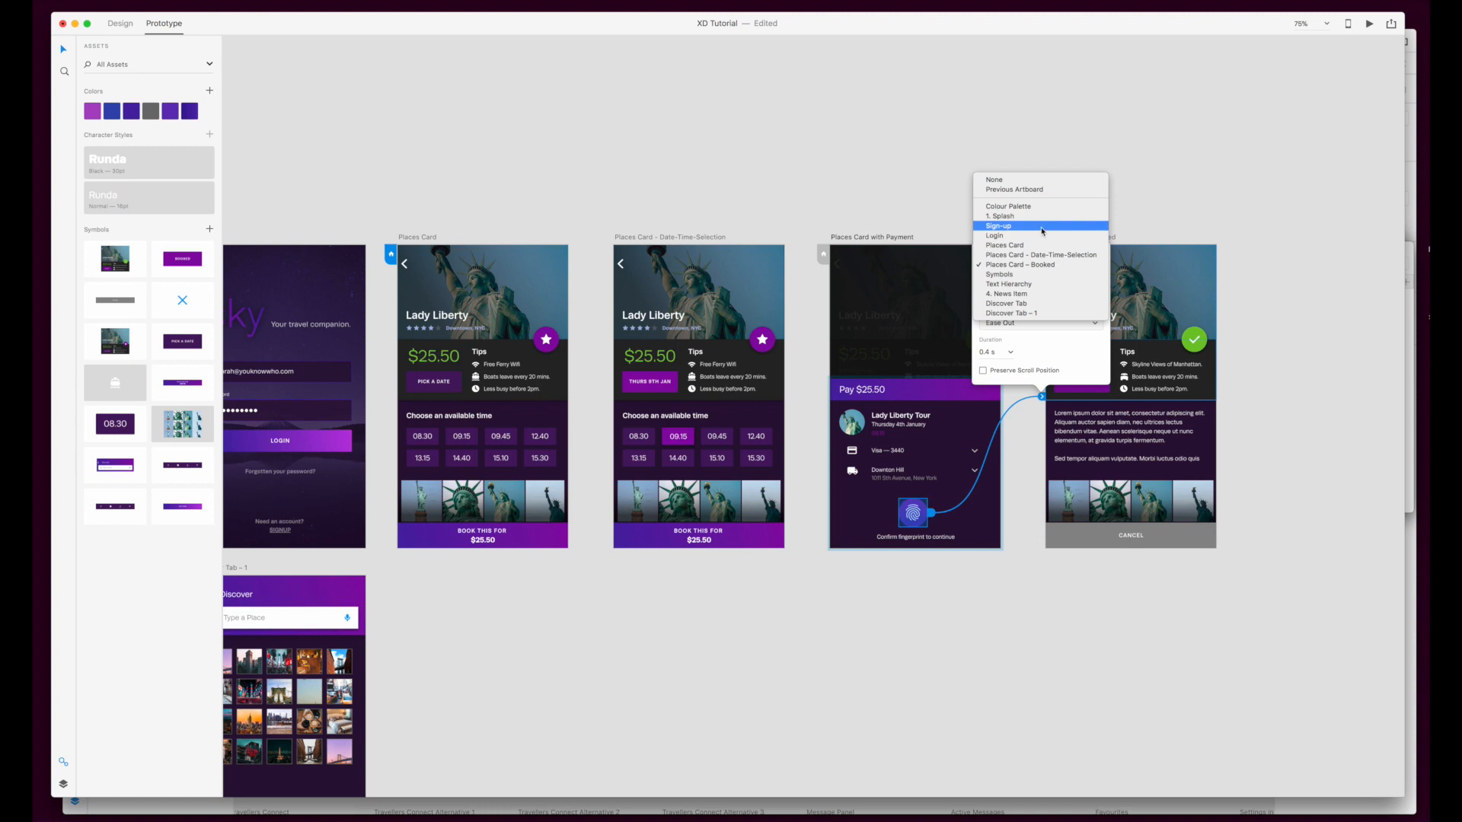
{"action": "mouse_move", "coordinate": [1032, 264]}
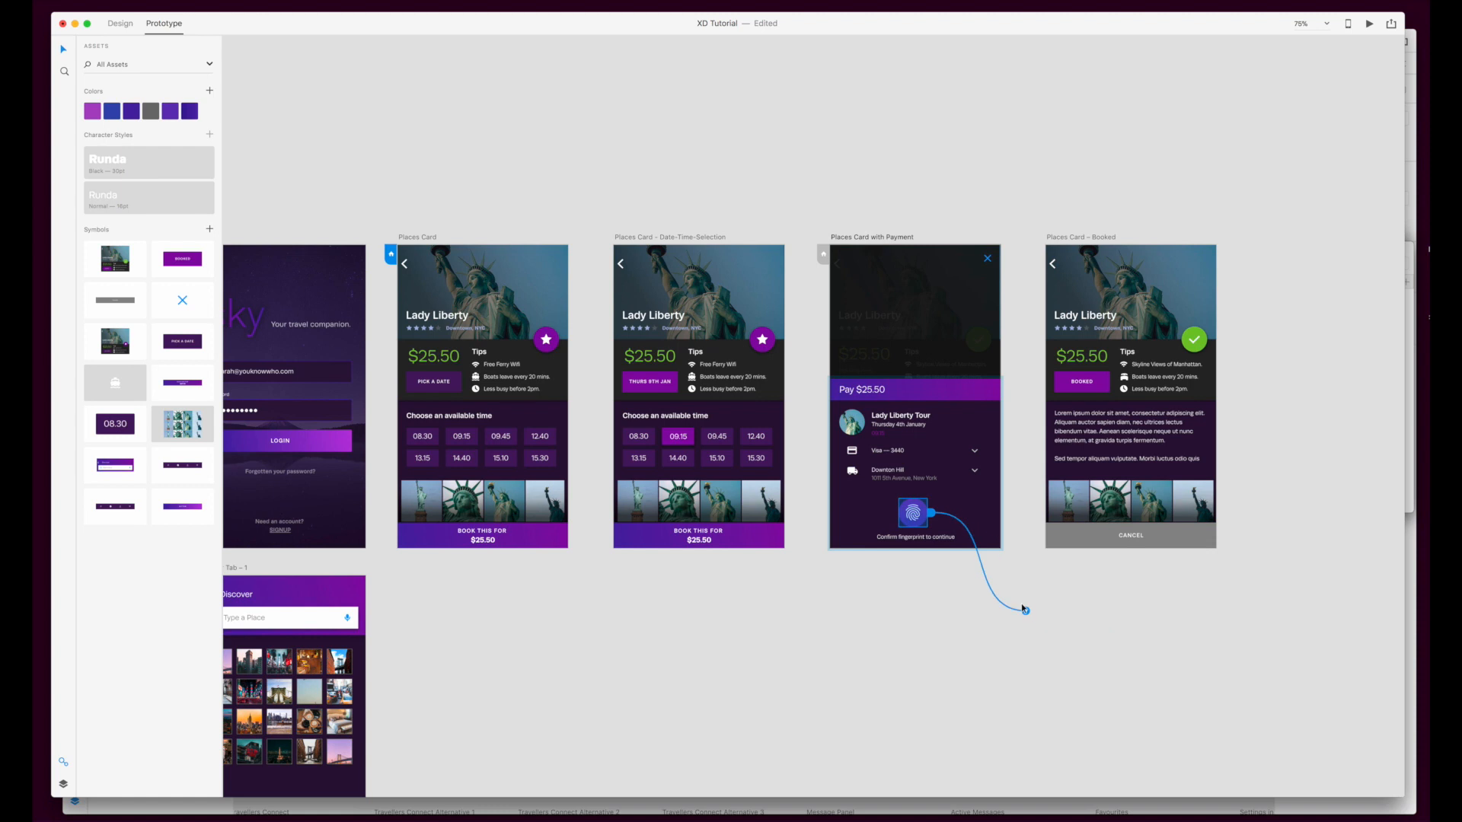
{"action": "left_click_drag", "start_coordinate": [1024, 609], "coordinate": [1043, 386]}
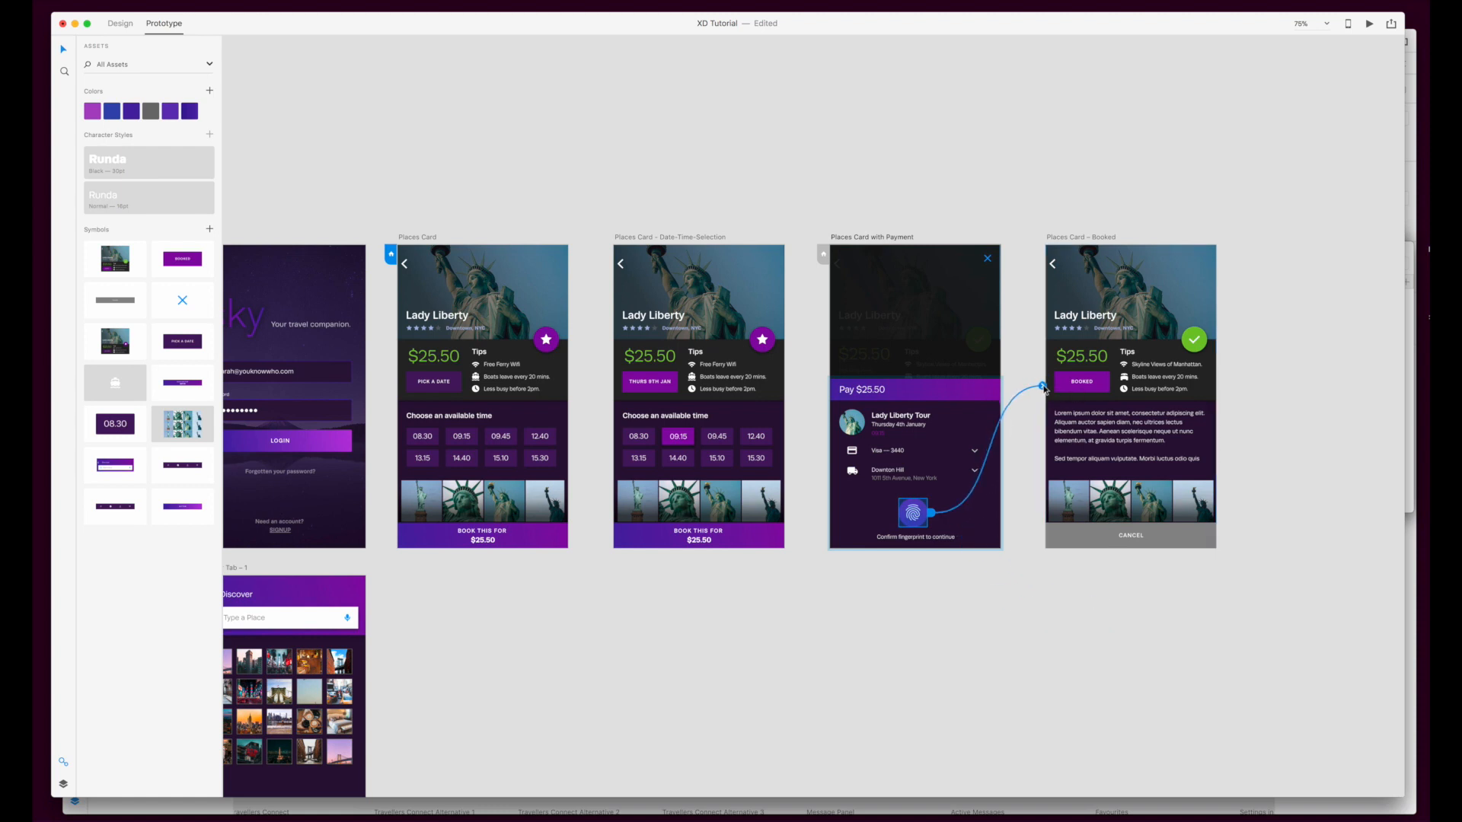